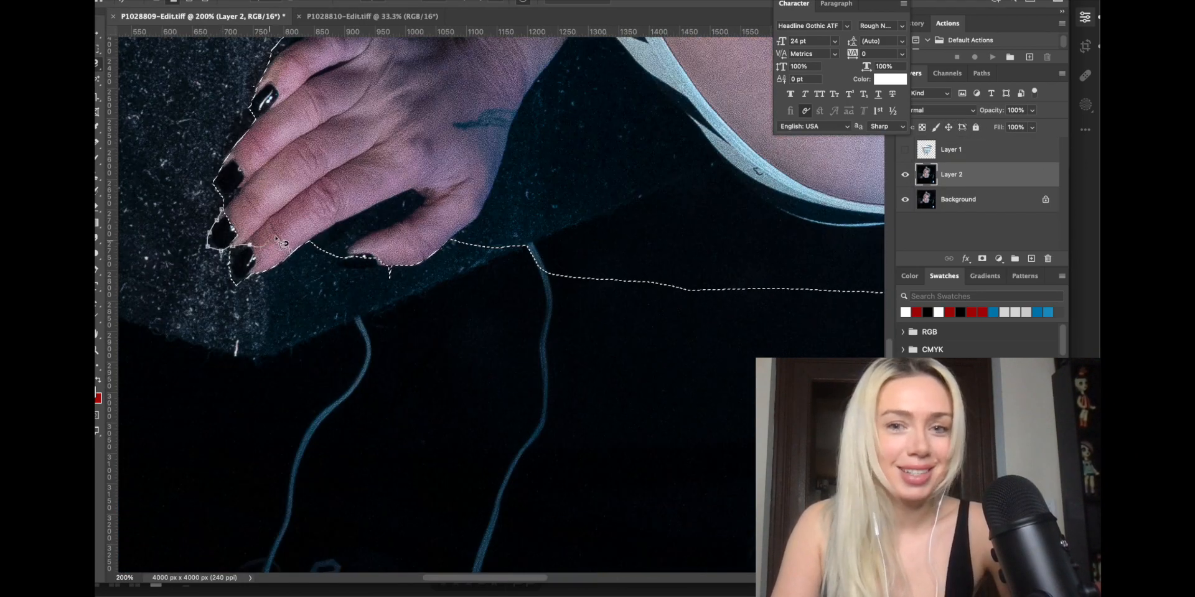
Step: Transform the hair strands, find blonde bangs on Adobe Stock, and lasso the portrait's fringe
scroll("right", 3)
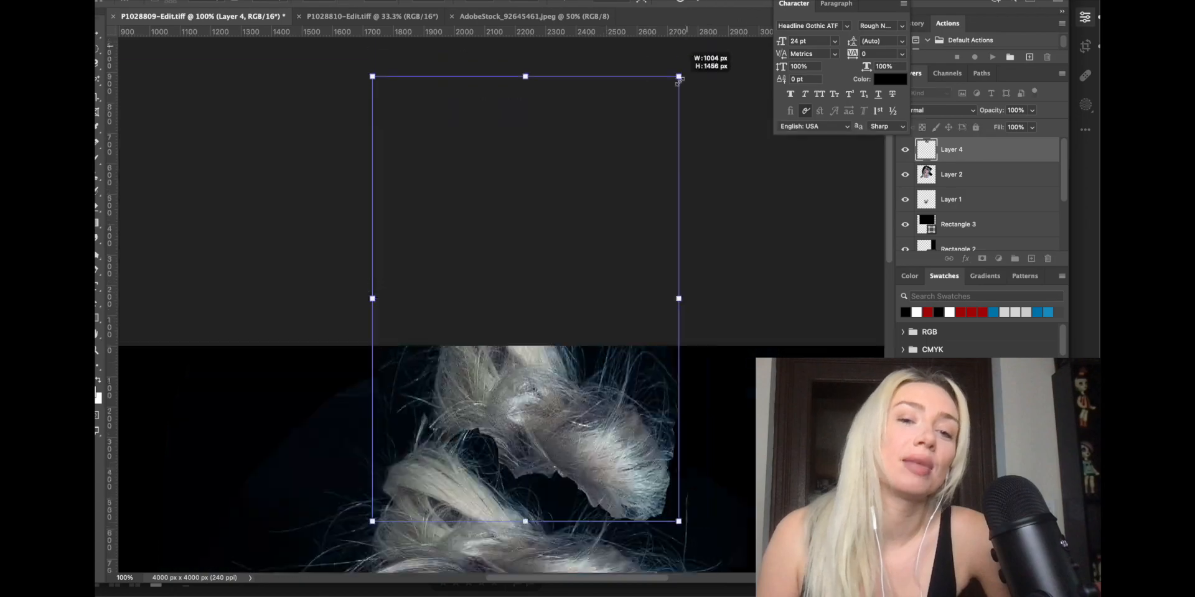
left_click(926, 109)
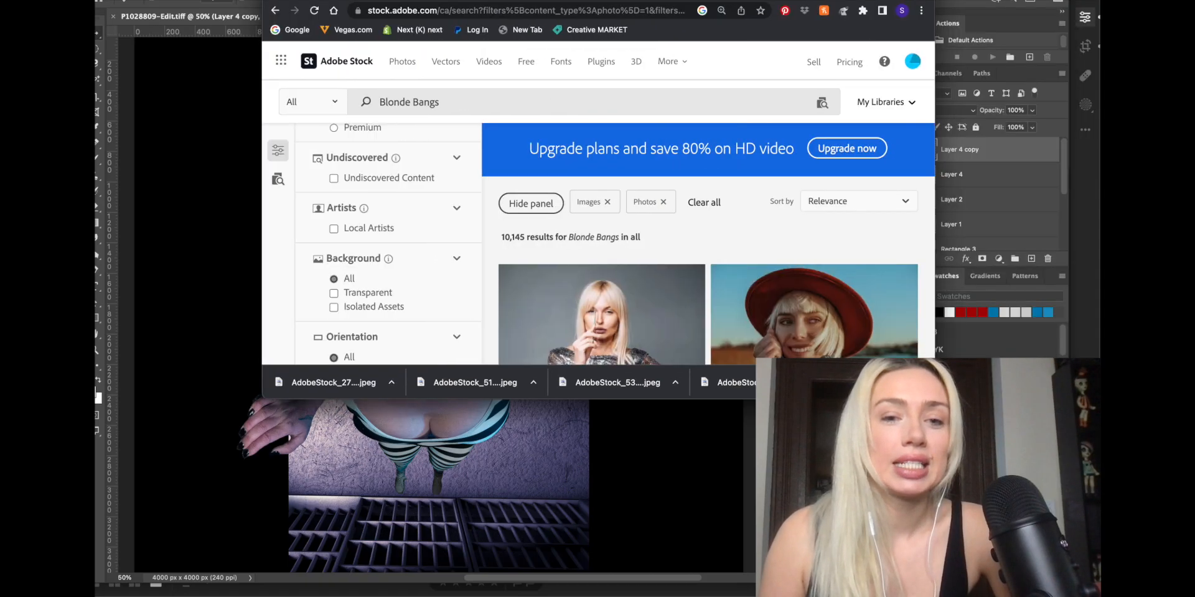
scroll("down", 3)
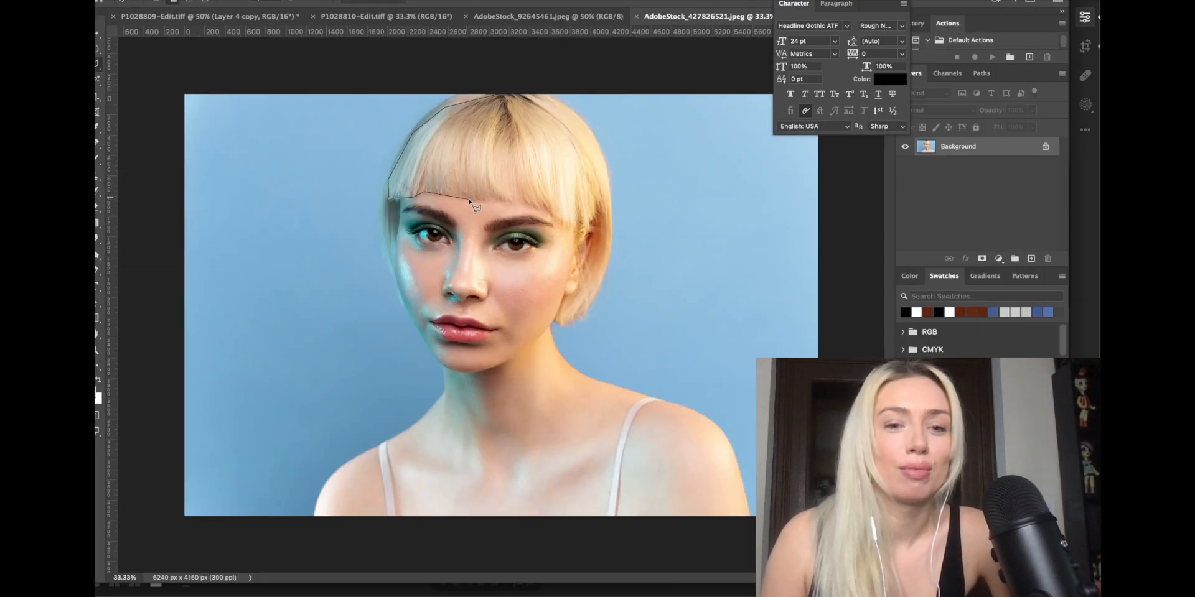
Step: Copy the lassoed bangs into the main document as Layer 5 over her forehead
left_click(201, 17)
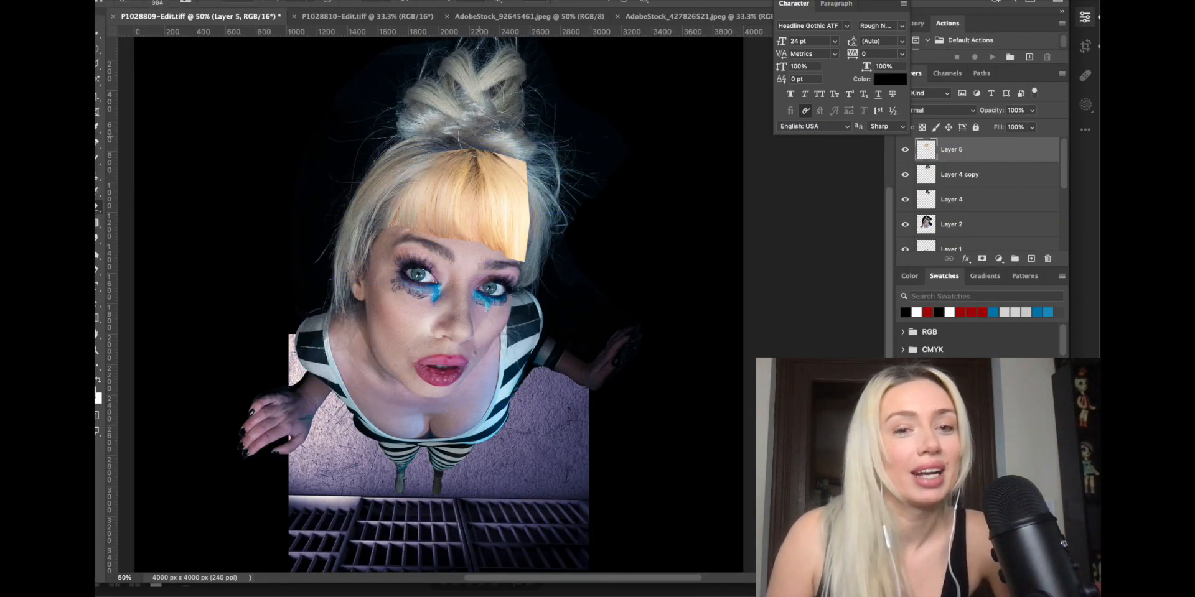
left_click(244, 4)
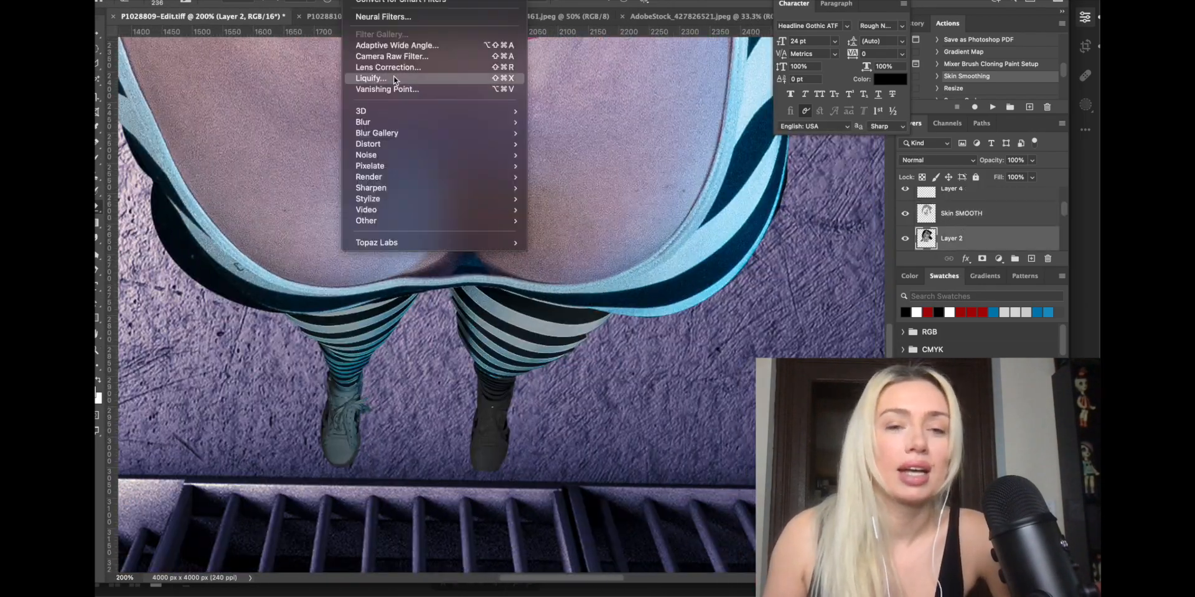
Step: Liquify Layer 2, blend the bangs, add a Drop Shadow, and start a jail Stock search
left_click(371, 78)
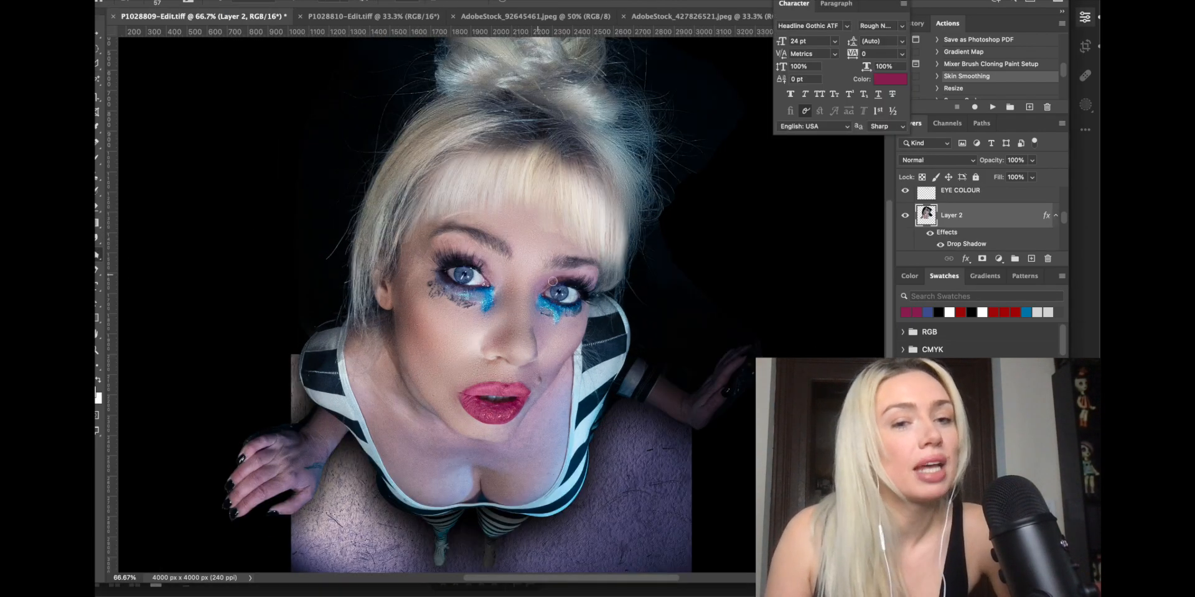
left_click(152, 19)
type("Jail s")
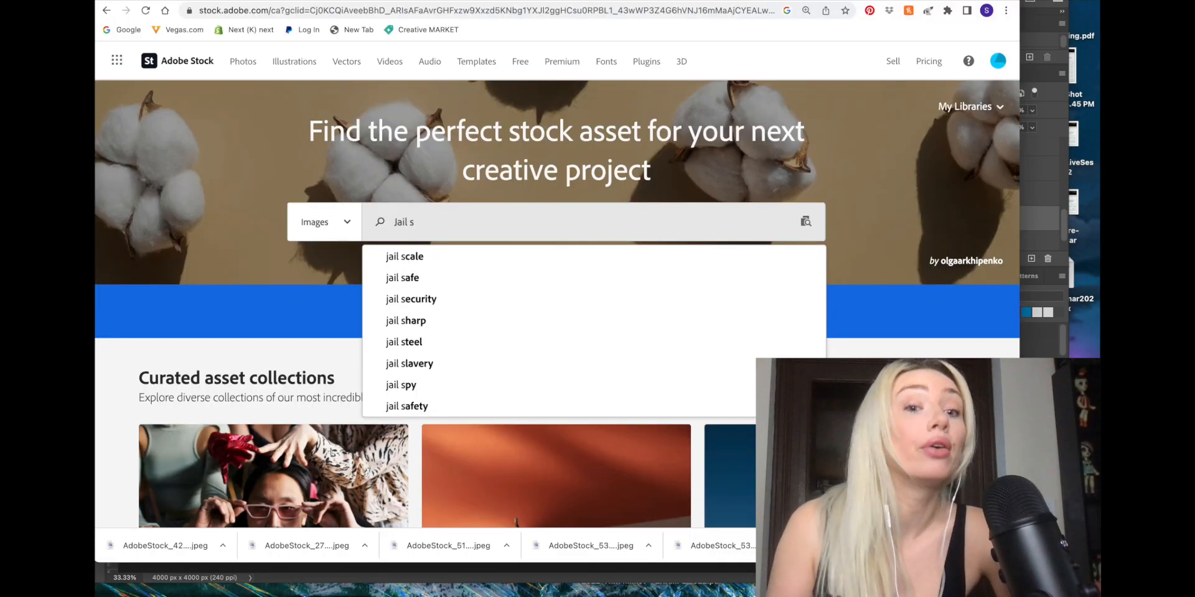
Step: Search Adobe Stock for 'Jail room' and browse the cell image results
type("room")
key("Return")
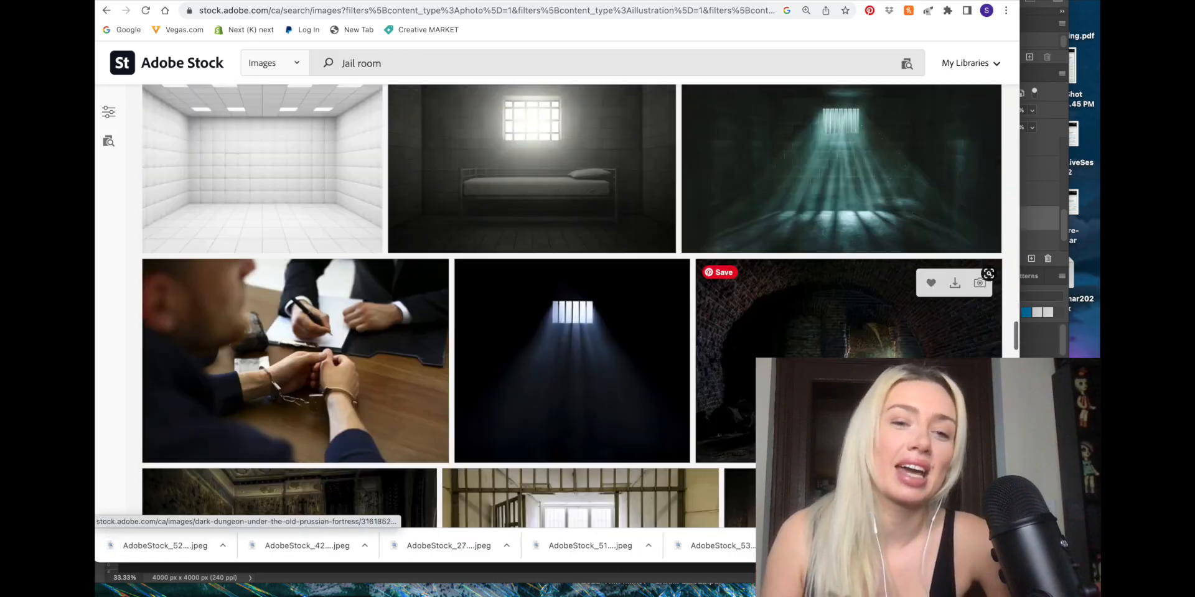
scroll("down", 3)
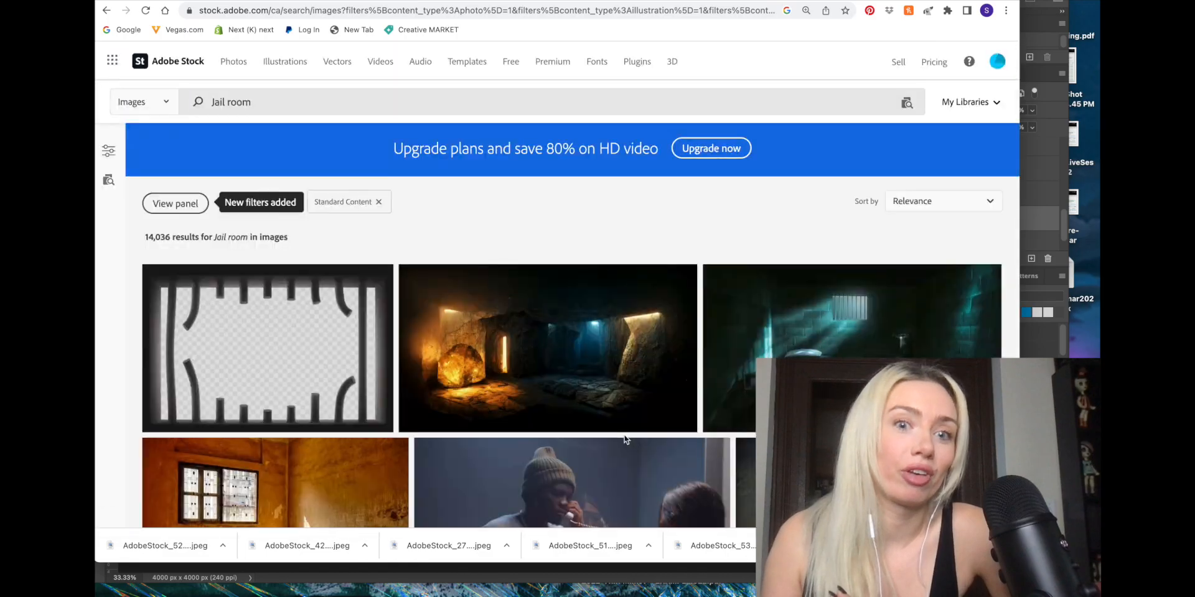
scroll("down", 3)
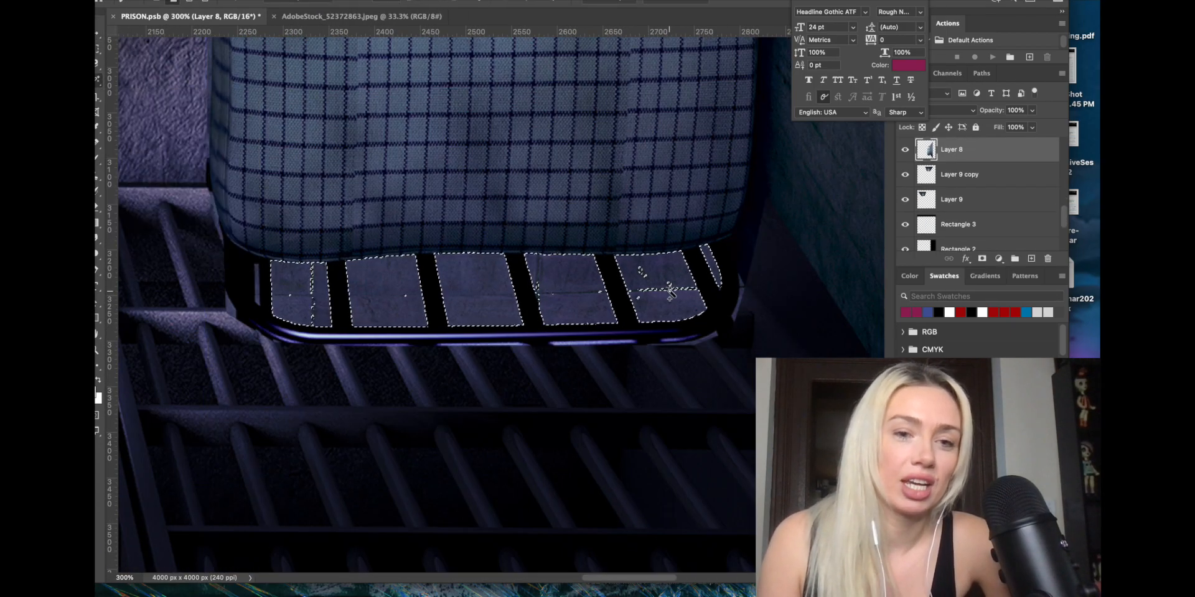
Step: In PRISON.psb at 300%, select the dark panels under the bench on Layer 8
left_click(359, 6)
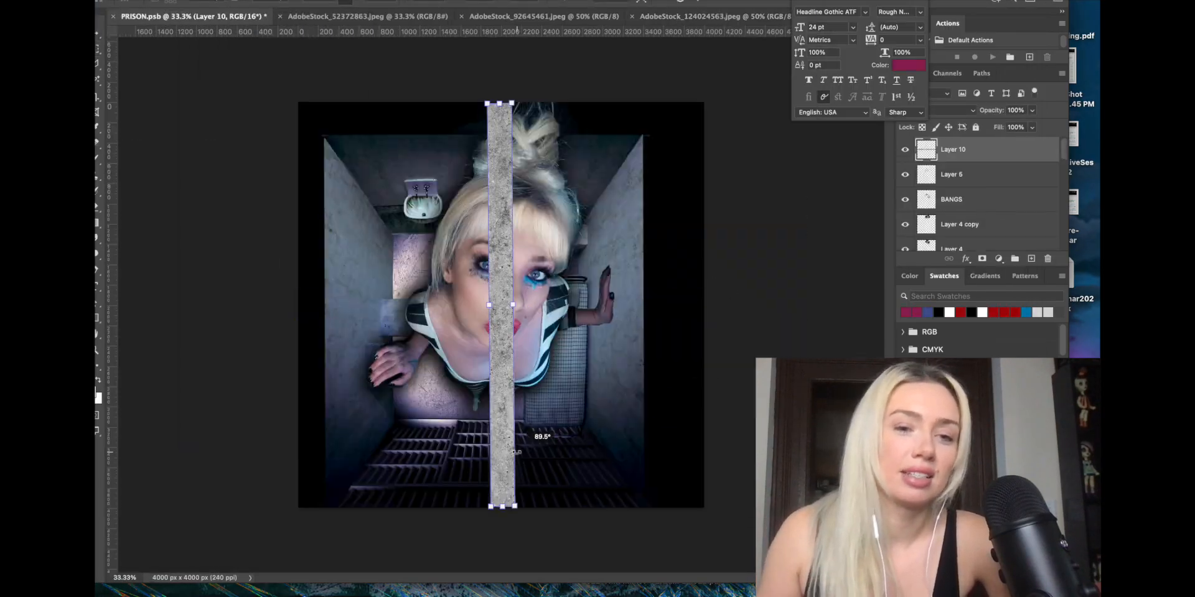
Step: Paste the concrete texture as Layer 10 and rotate it 90° across the composite's middle
left_click(713, 16)
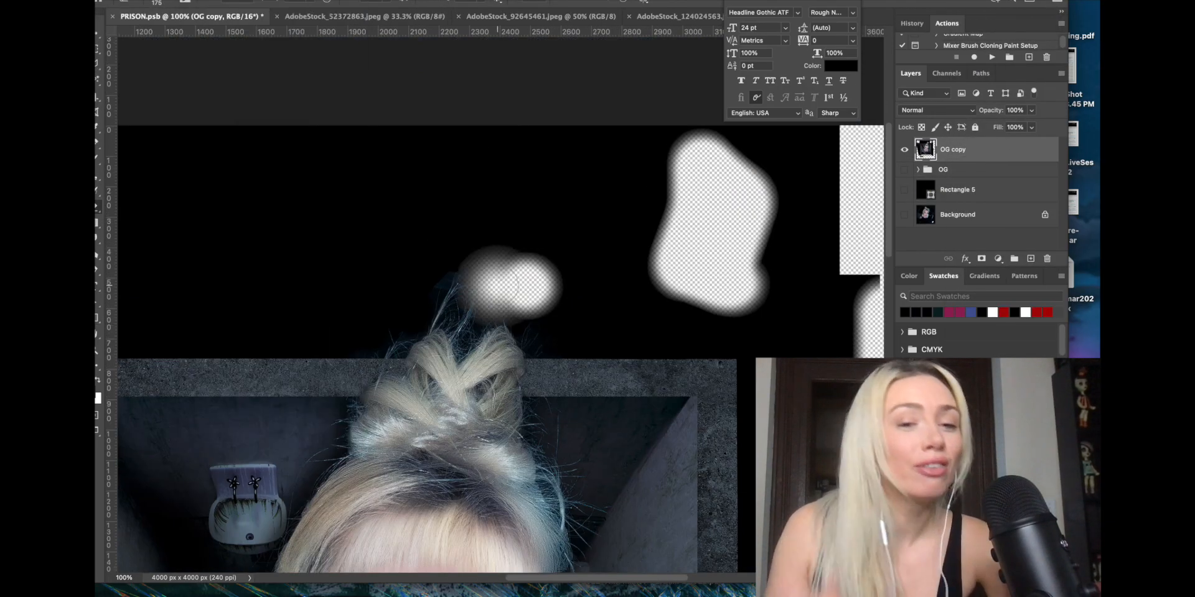
Step: Invert the frame selection, delete outside it, and add Lighten-mode Layer 11 above the hair
left_click(359, 4)
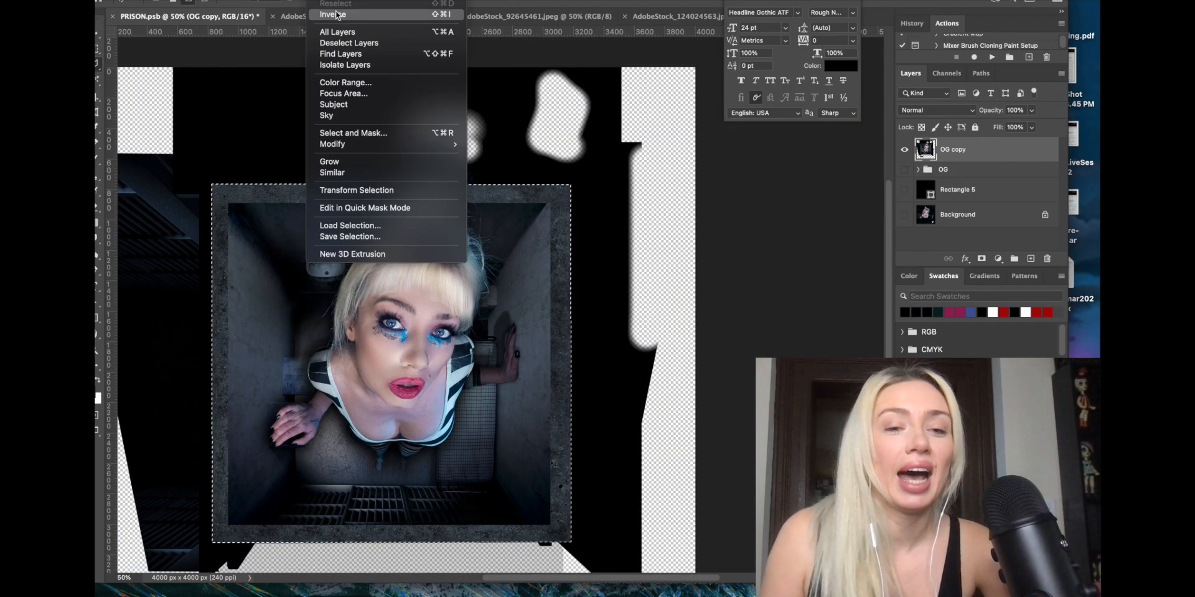
left_click(333, 14)
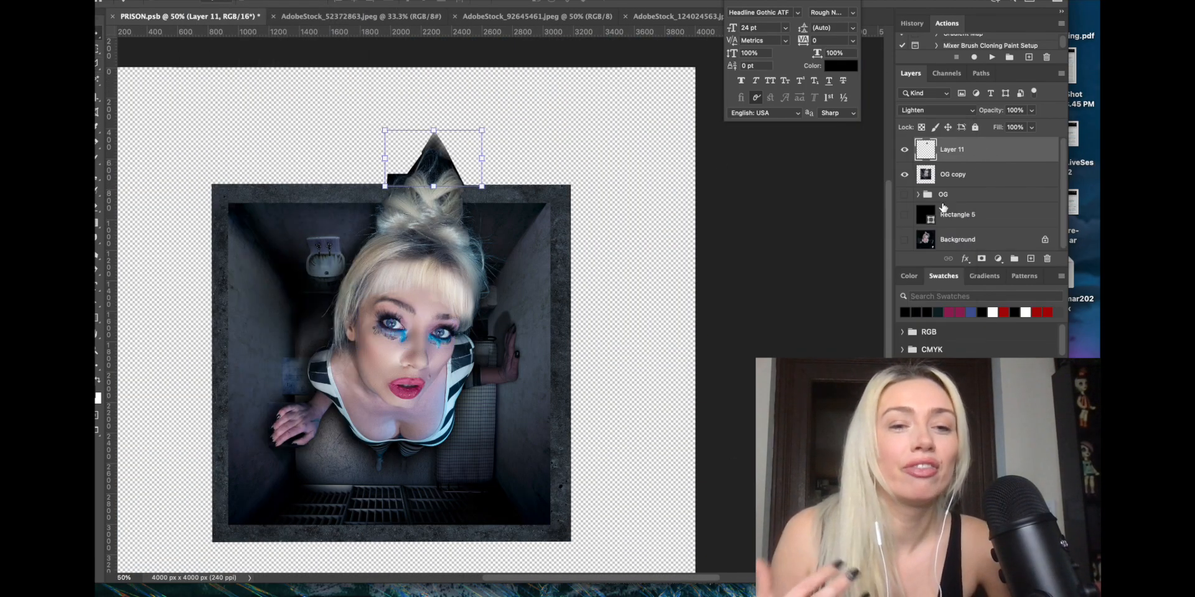